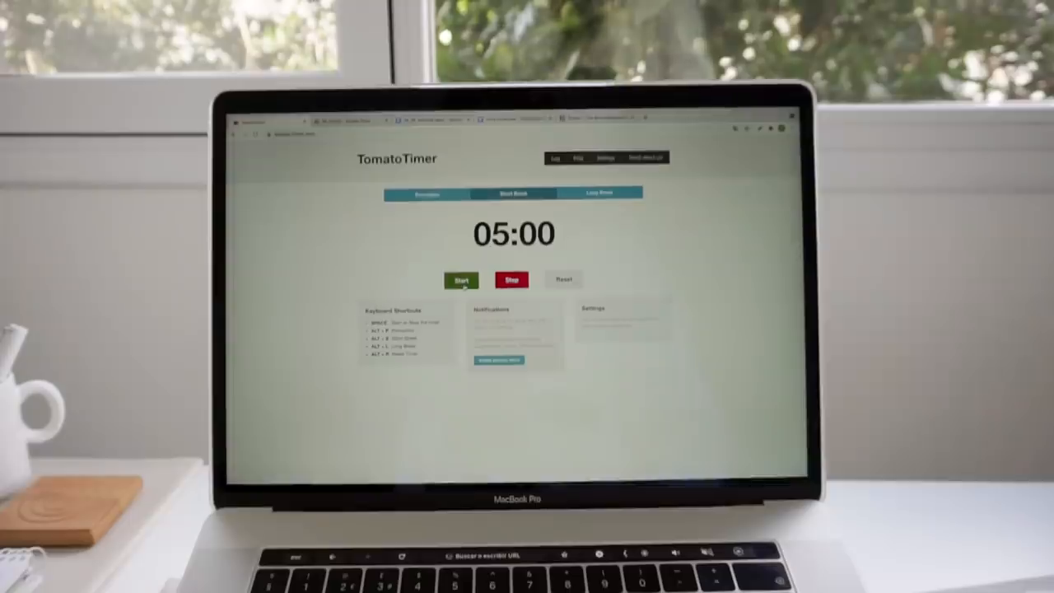
Step: Switch TomatoTimer to the Short Break tab showing 05:00 and start it
click(461, 280)
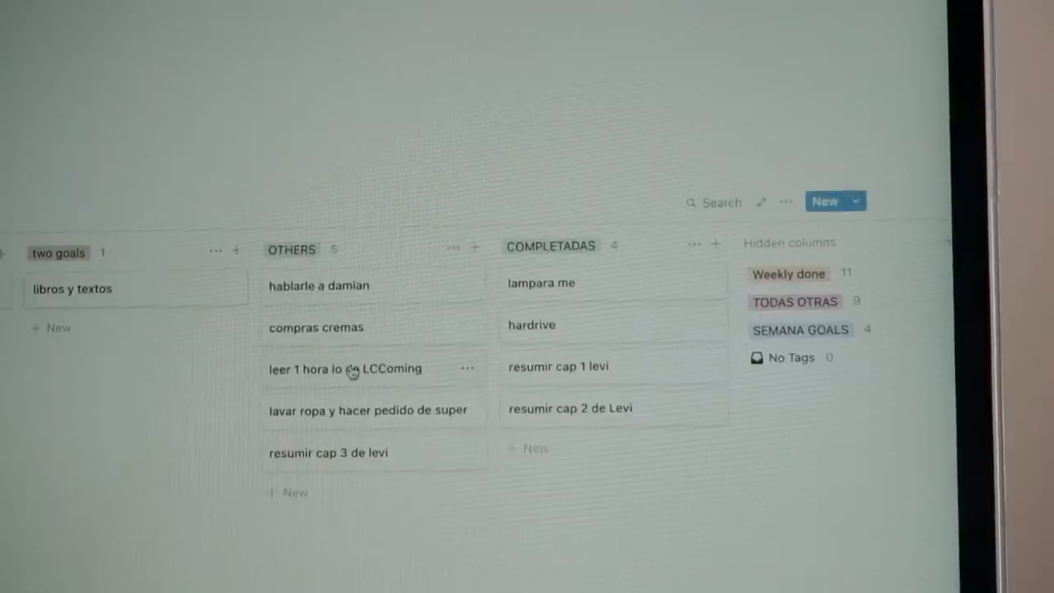
Step: Drag across the Notion board to view the OTHERS and COMPLETADAS task columns
drag(346, 368, 614, 450)
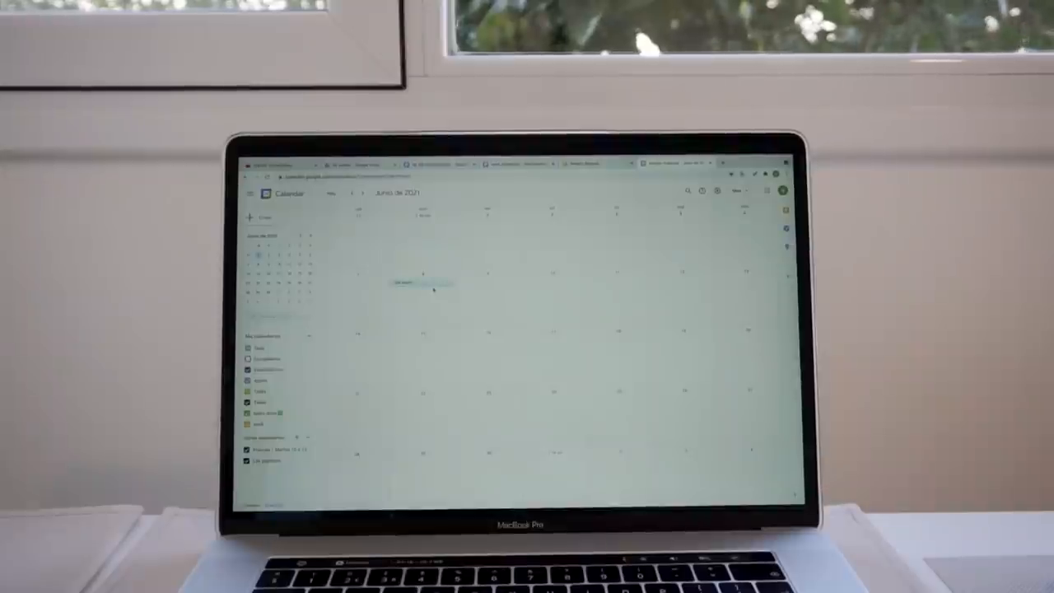
Step: Click a day in the June 2021 calendar grid to open an empty new-event form
click(422, 284)
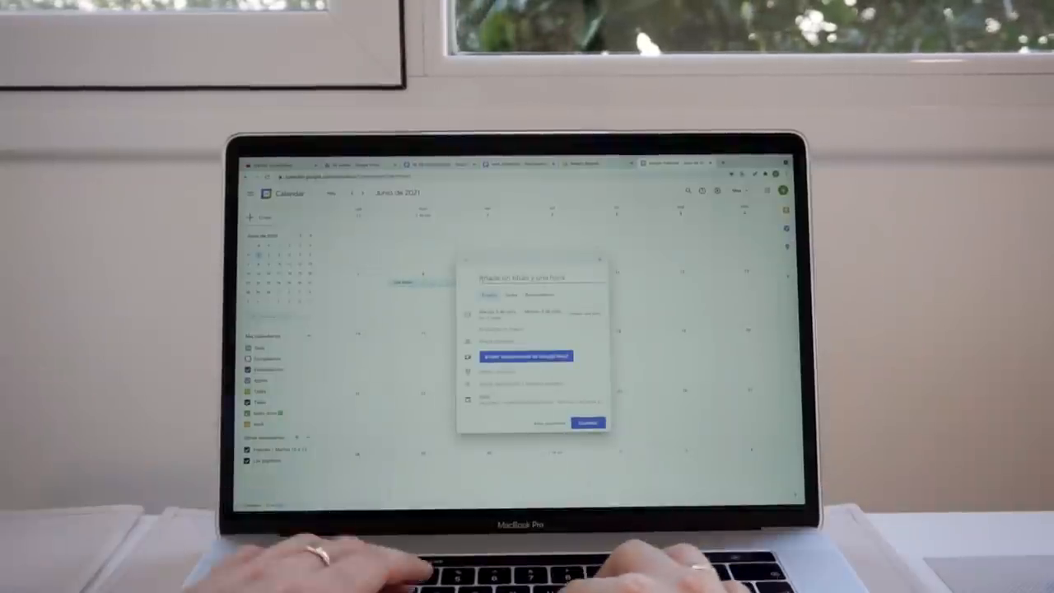